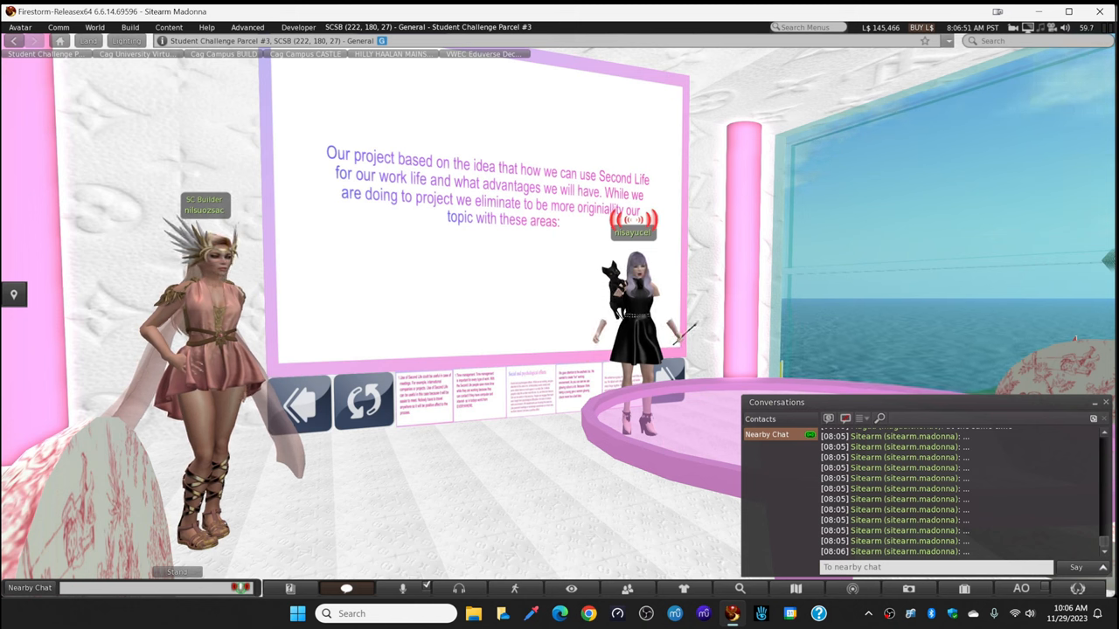
- Advance the slide board from the project idea slide to the Time management slide
left_click(367, 402)
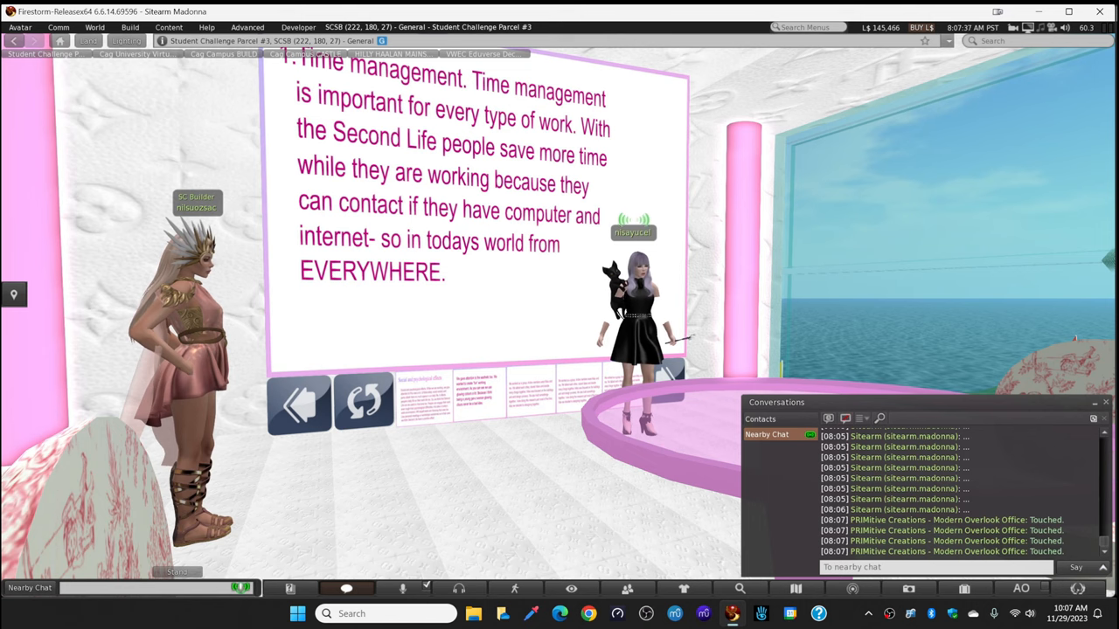
- Advance the board past the Introduction slide to the About The Building slide
left_click(363, 405)
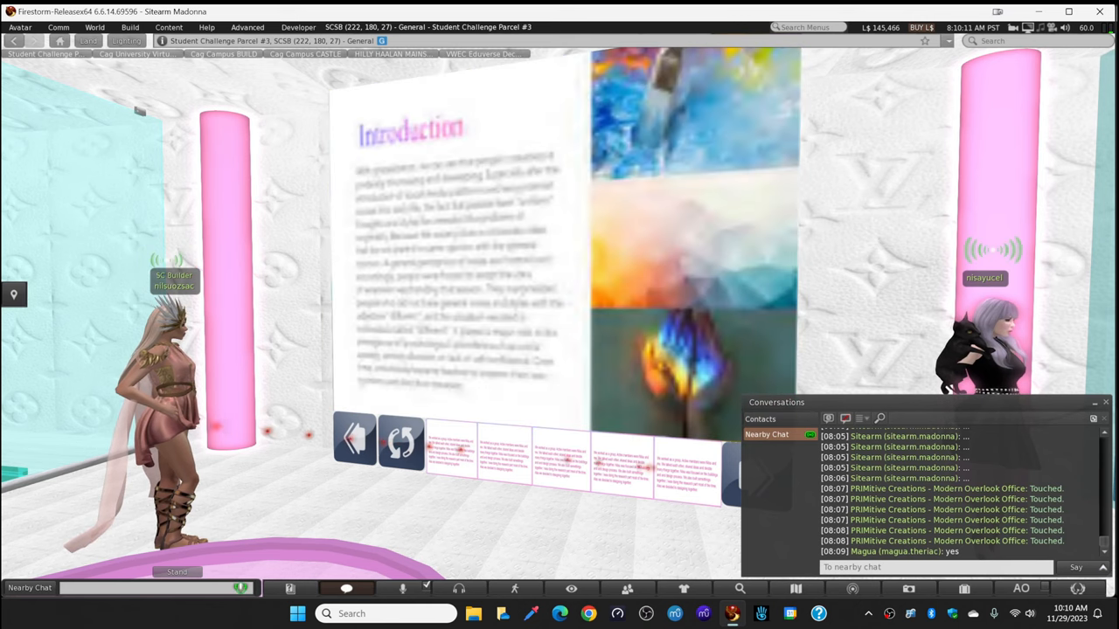
left_click(406, 441)
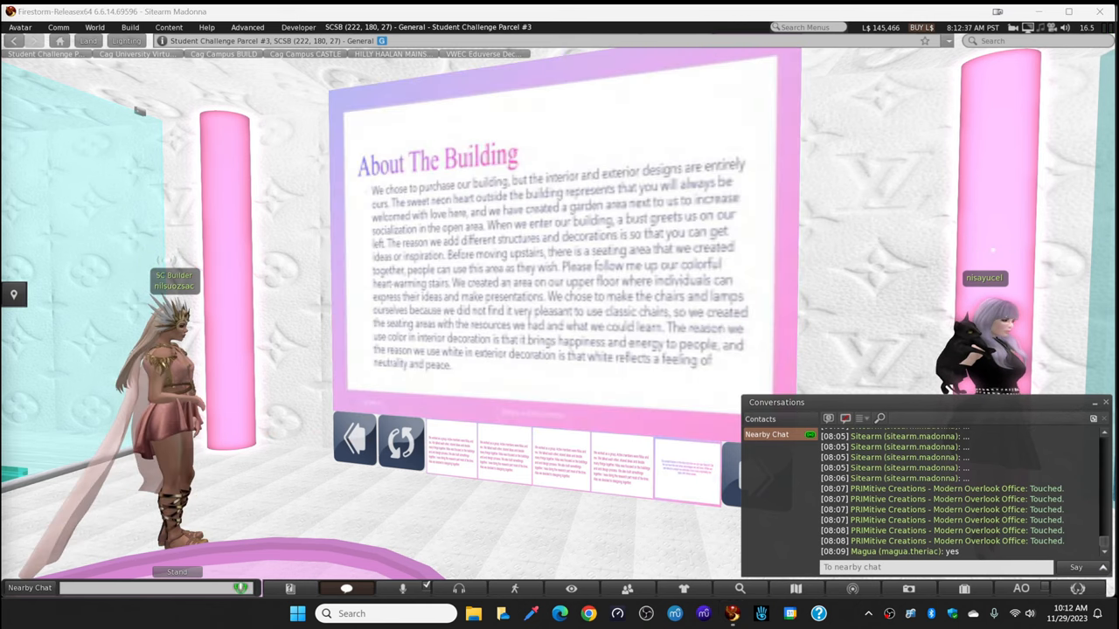